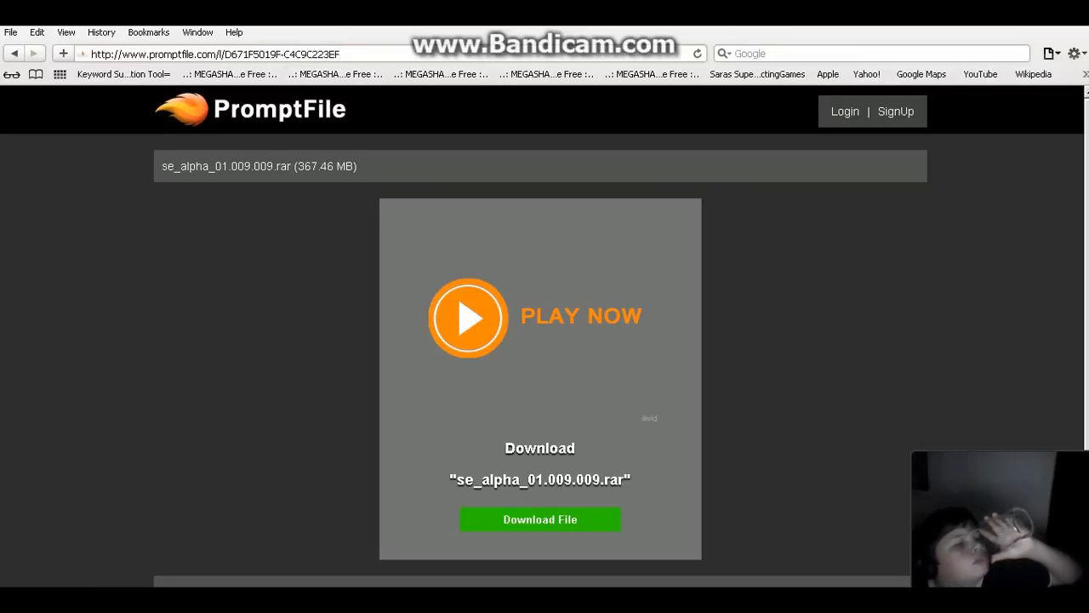
Step: Start downloading the se_alpha_01.009.009.rar archive from the PromptFile page and confirm opening it
{"action": "left_click", "coordinate": [539, 519]}
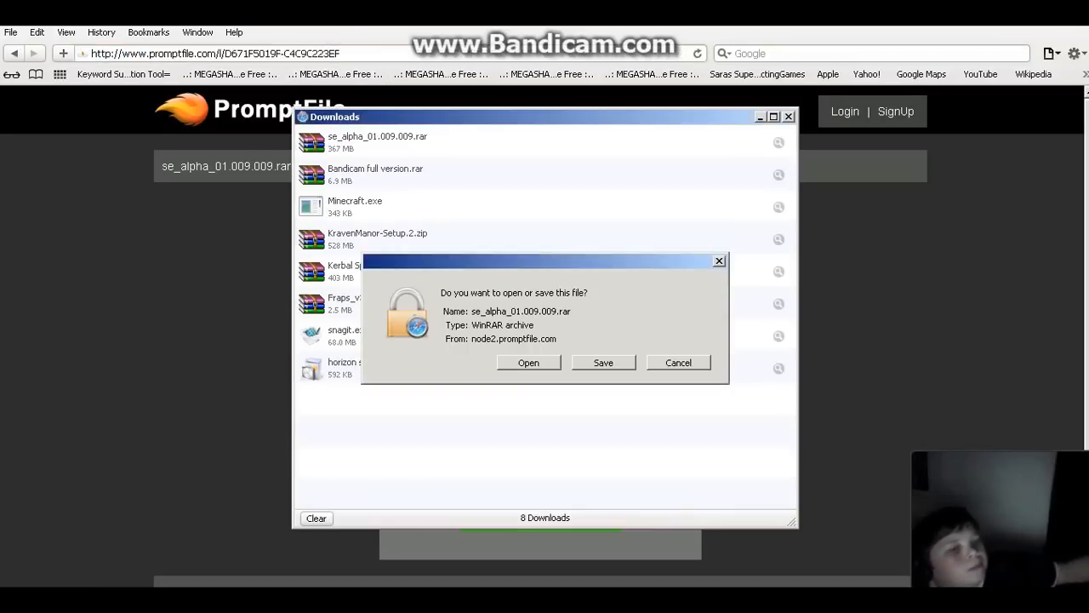
{"action": "left_click", "coordinate": [602, 362]}
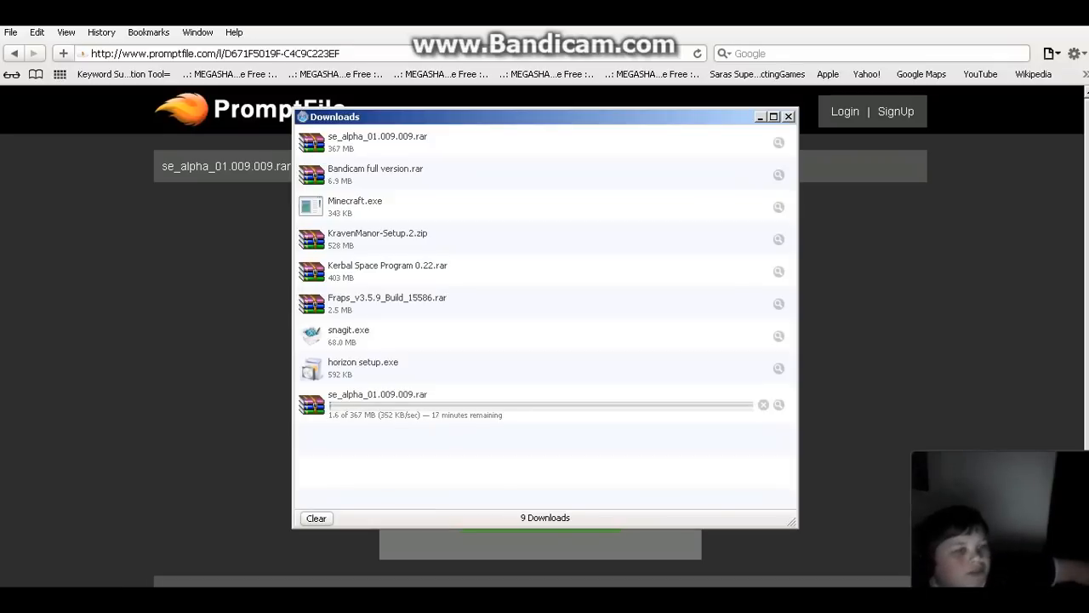
{"action": "left_click", "coordinate": [786, 115]}
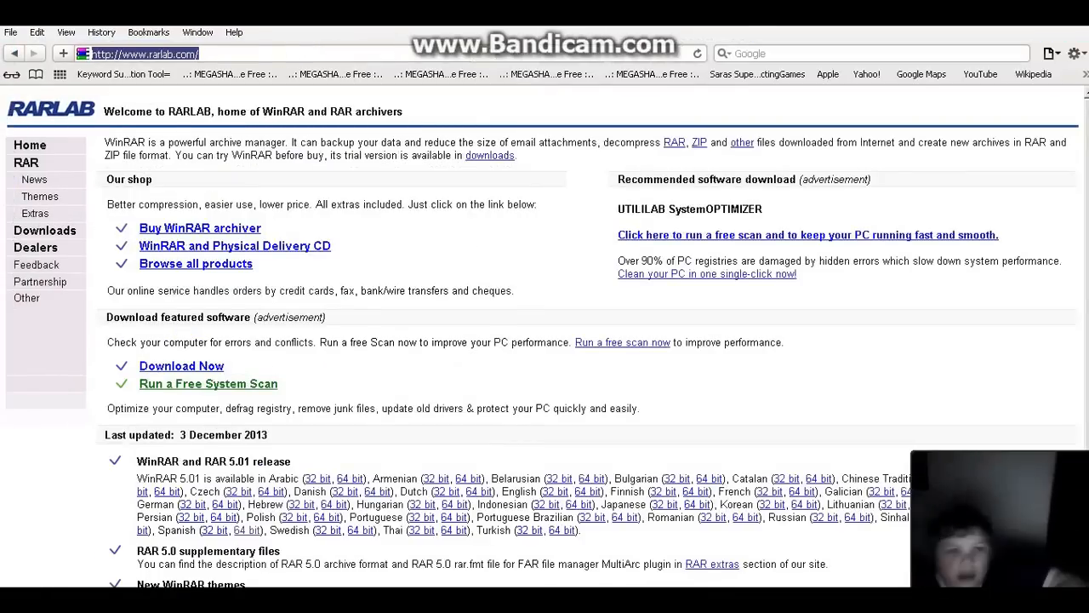
Step: Scroll down the WinRAR site page while the archive download finishes
{"action": "scroll", "scroll_direction": "down", "scroll_amount": 3}
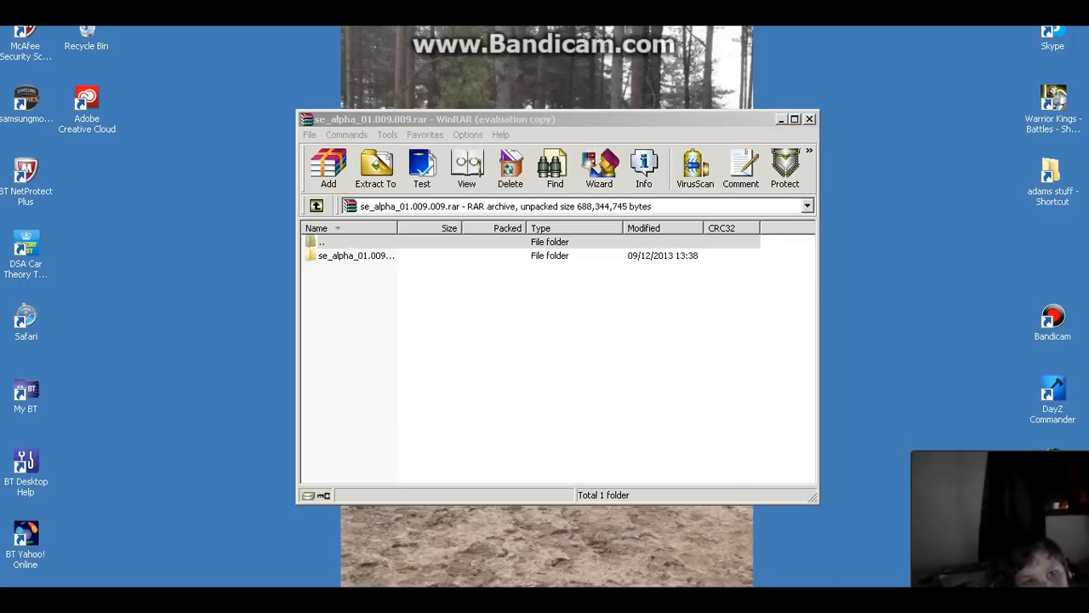
Step: Extract the archive into a new 'space engineers' folder created under D:\adams stuff
{"action": "left_click", "coordinate": [374, 169]}
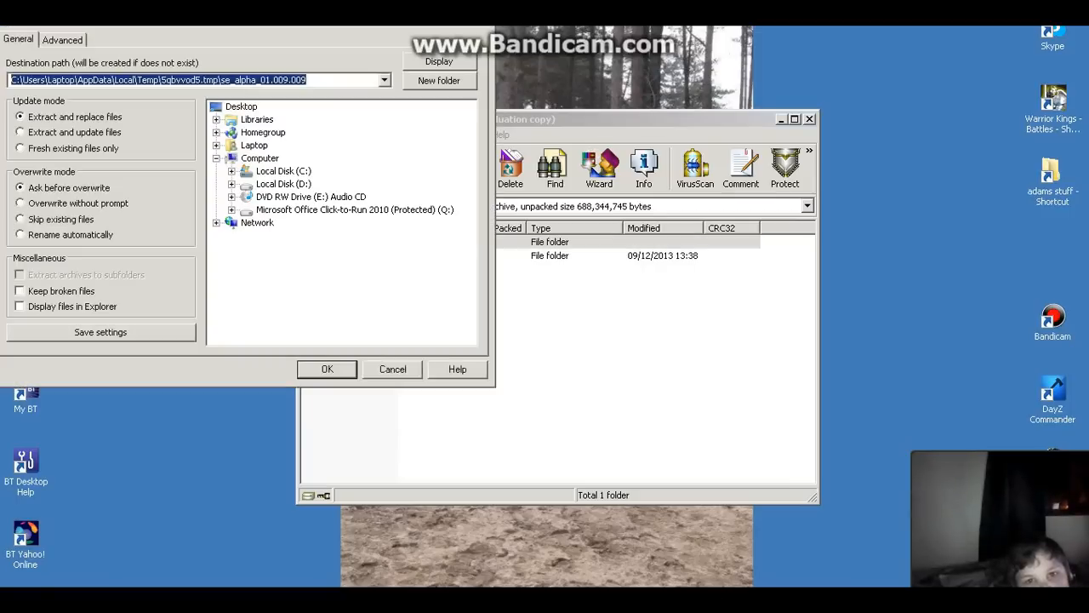
{"action": "left_click", "coordinate": [242, 106]}
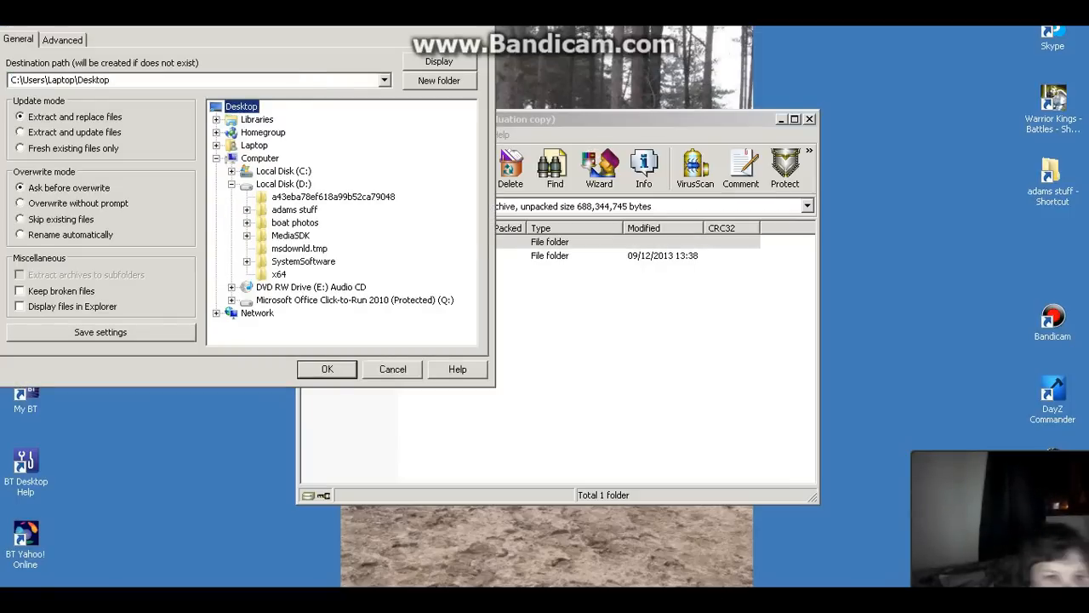
{"action": "left_click", "coordinate": [295, 209]}
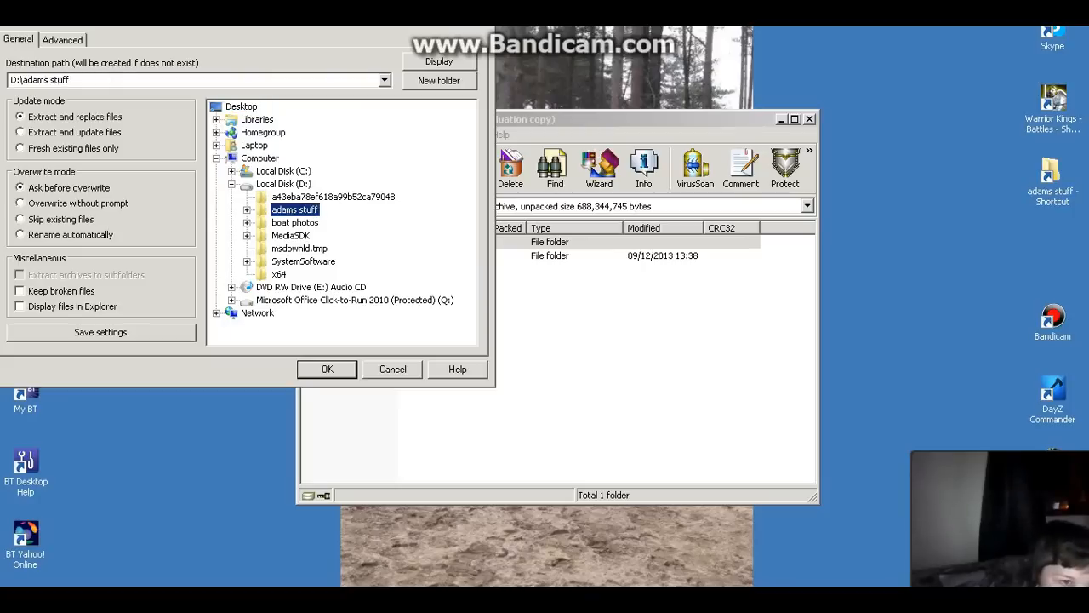
{"action": "left_click", "coordinate": [439, 80]}
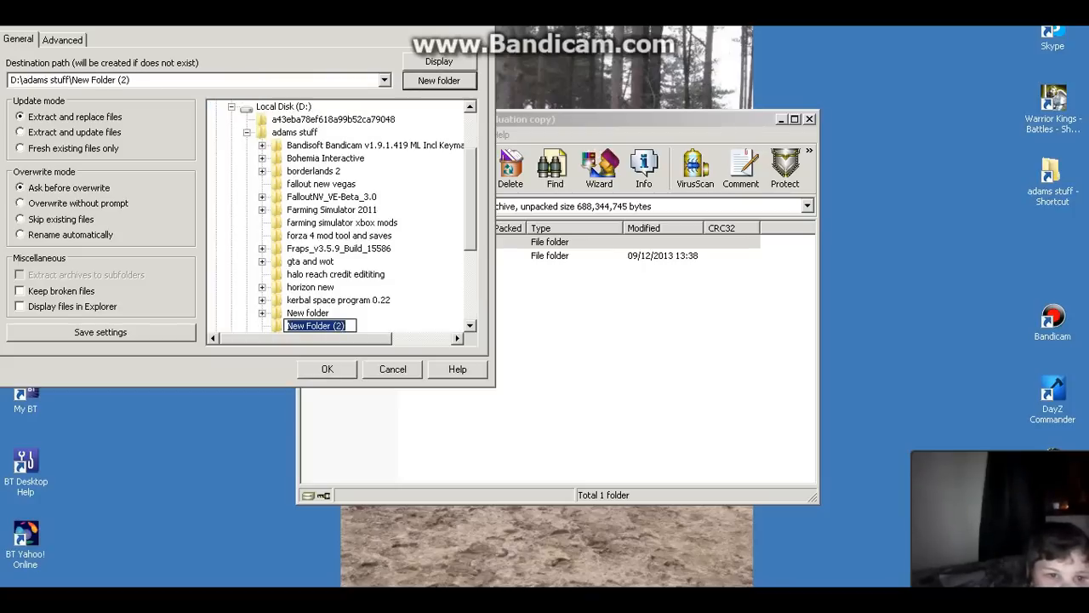
{"action": "type", "text": "sp"}
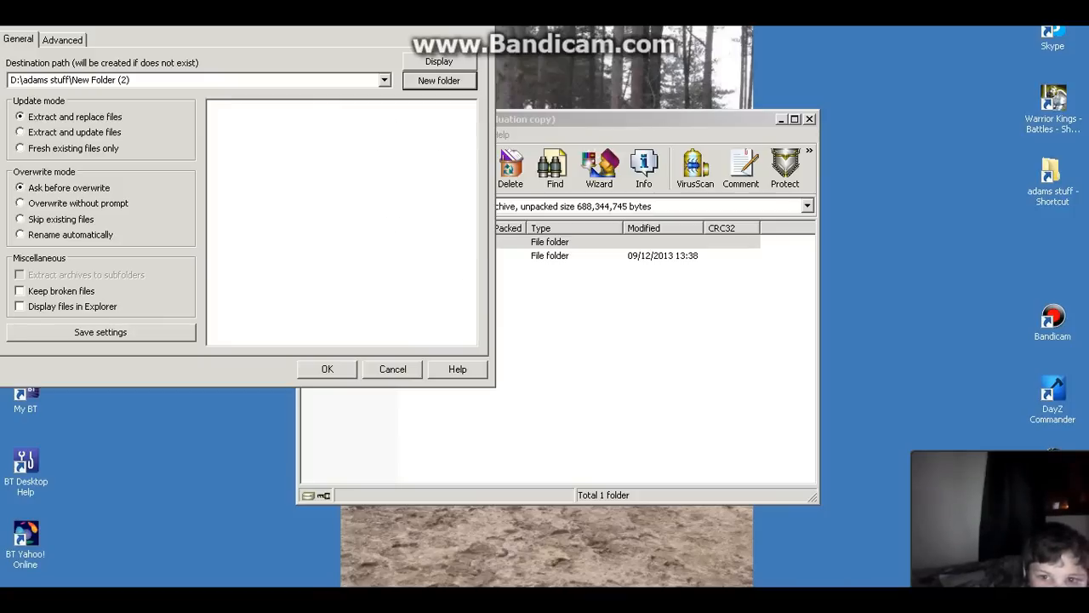
{"action": "left_click", "coordinate": [327, 367]}
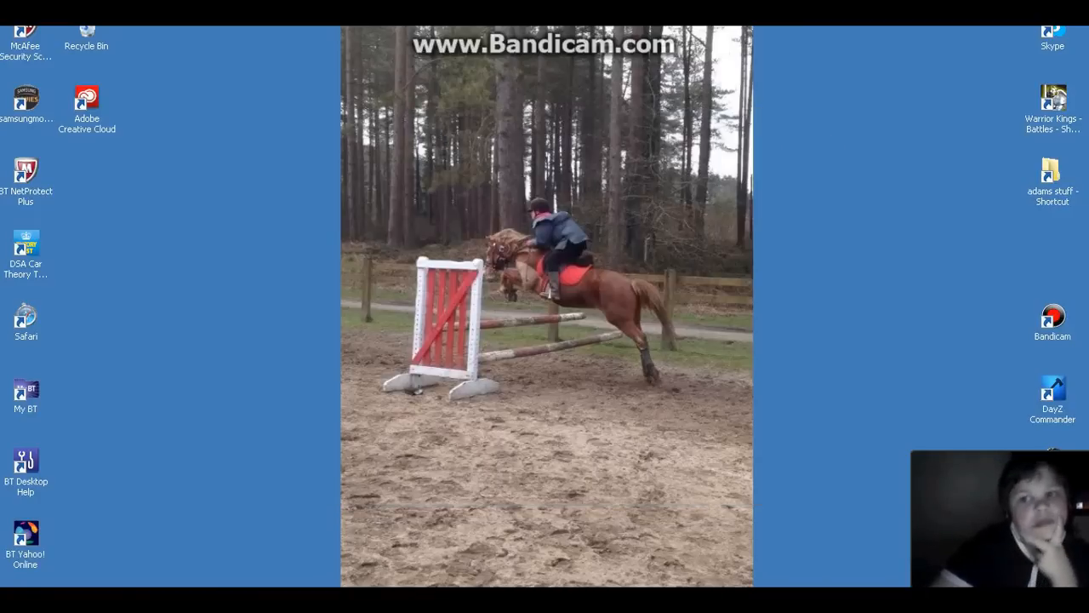
Step: Browse from Computer to D:\adams stuff\space engineers\se_alpha_01.009.009
{"action": "left_click", "coordinate": [14, 596]}
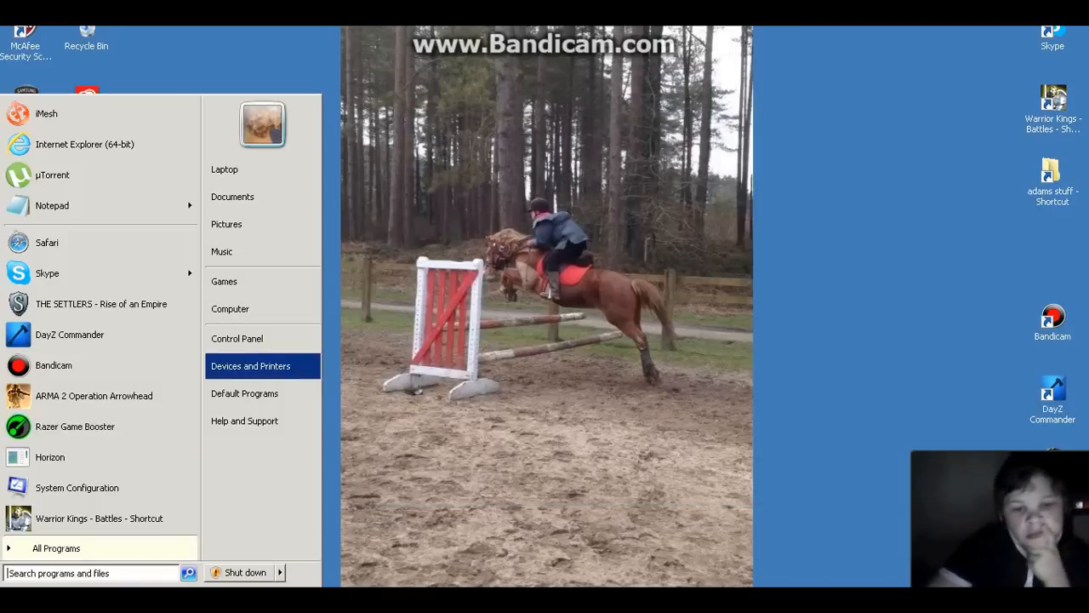
{"action": "left_click", "coordinate": [230, 310]}
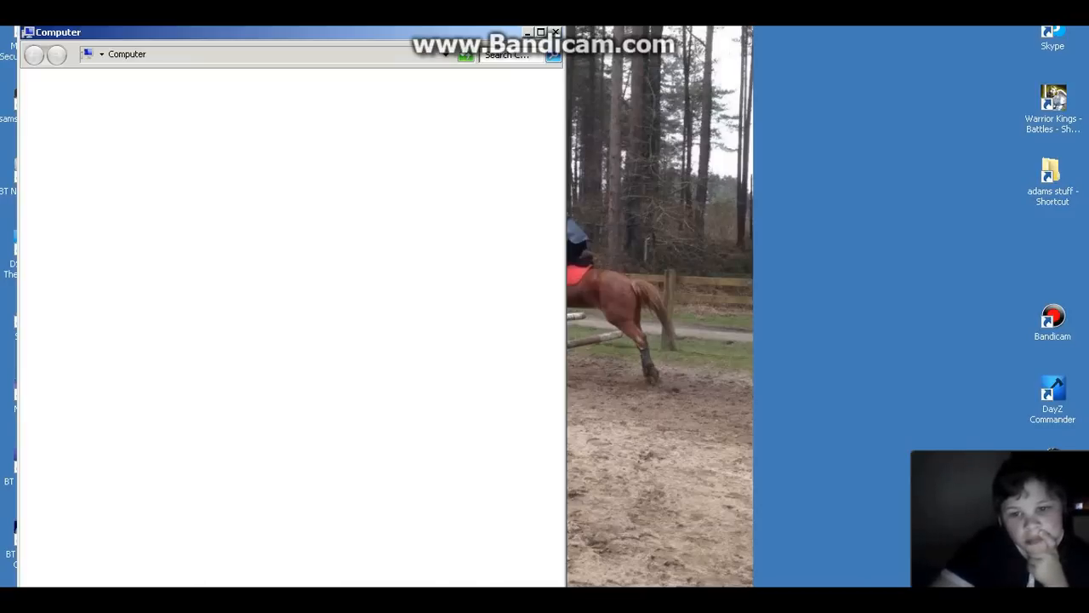
{"action": "left_click", "coordinate": [89, 354]}
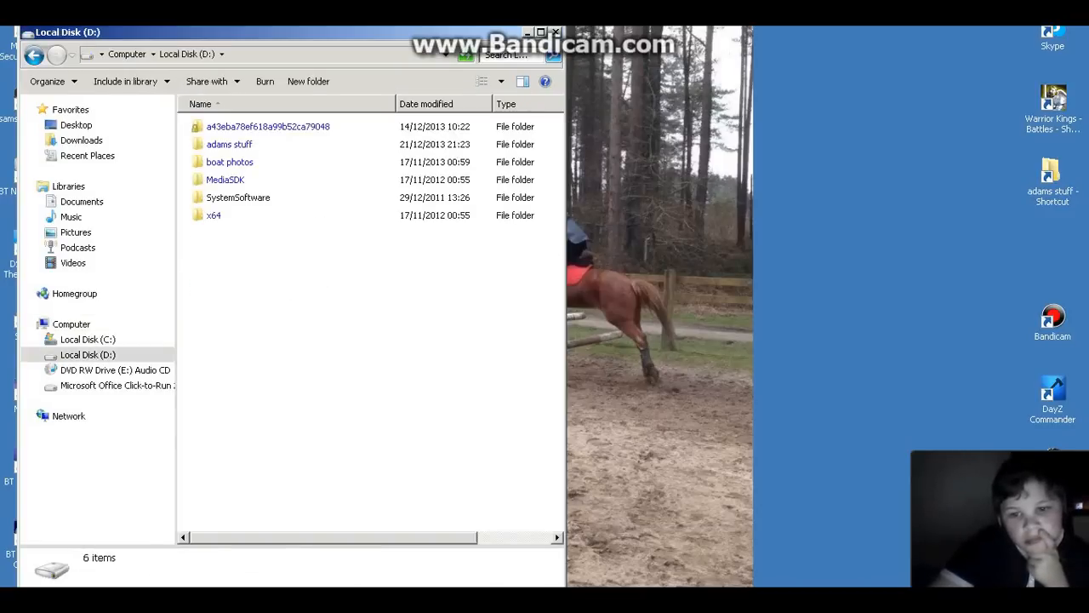
{"action": "double_click", "coordinate": [228, 143]}
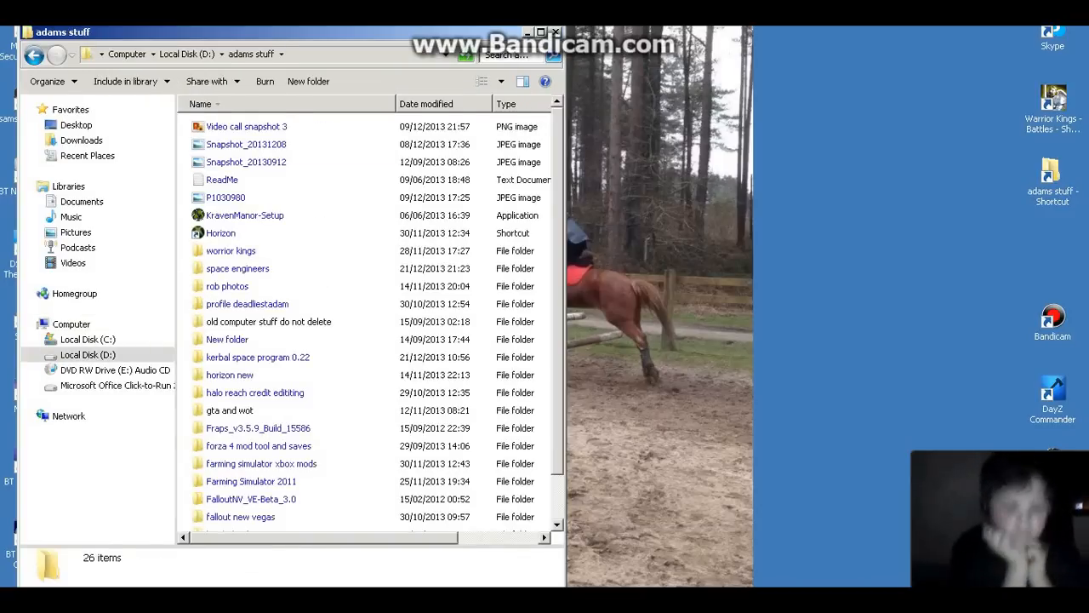
{"action": "double_click", "coordinate": [238, 269]}
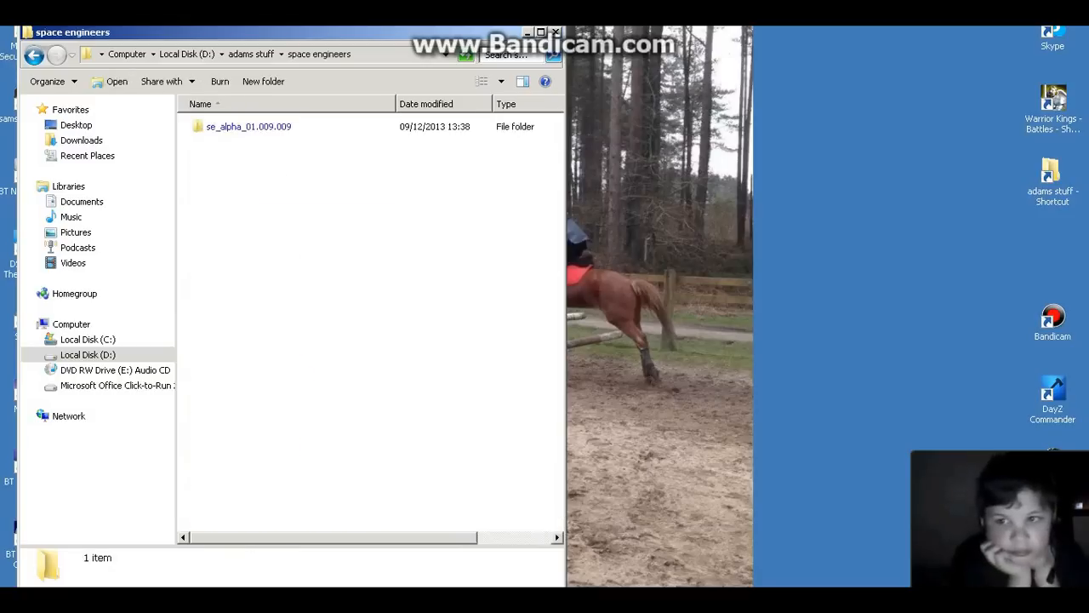
{"action": "double_click", "coordinate": [249, 126]}
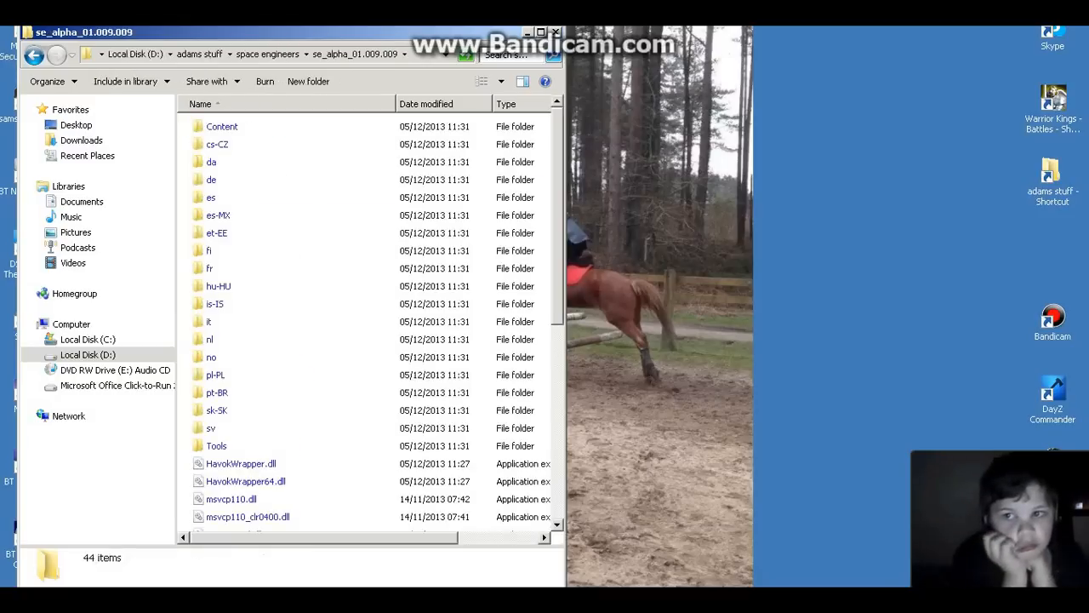
Step: Select SpaceEngineers.exe and show its options to run it as administrator
{"action": "scroll", "scroll_direction": "down", "scroll_amount": 3}
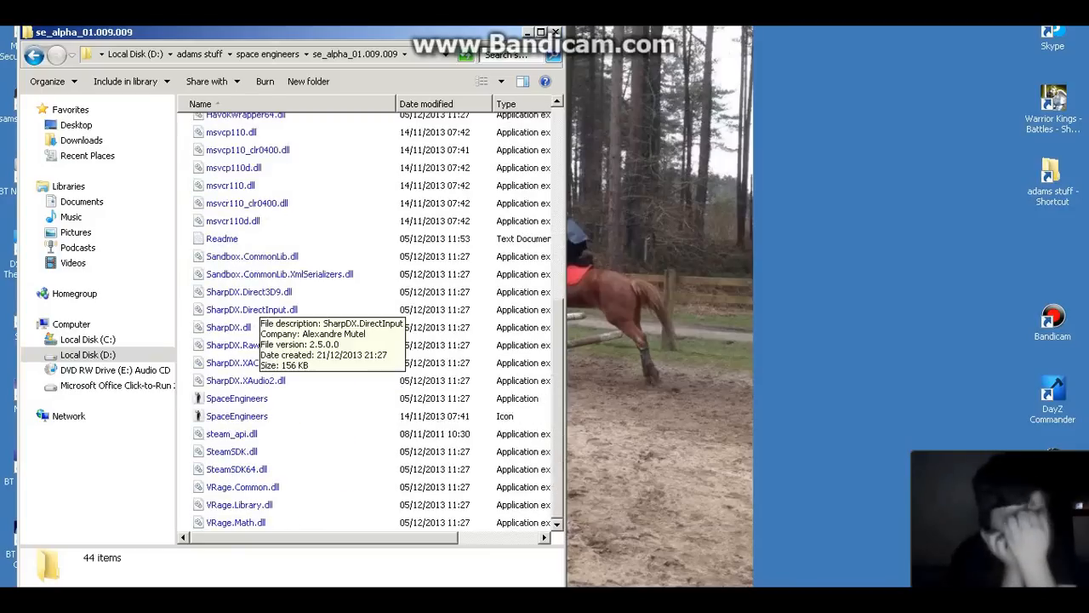
{"action": "left_click", "coordinate": [236, 398]}
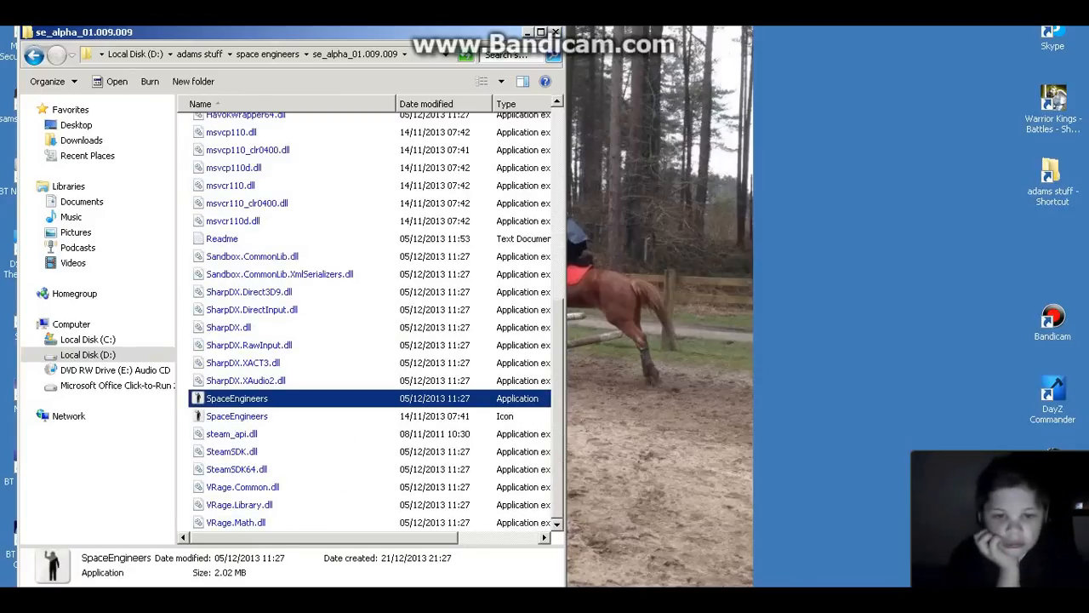
{"action": "right_click", "coordinate": [237, 398]}
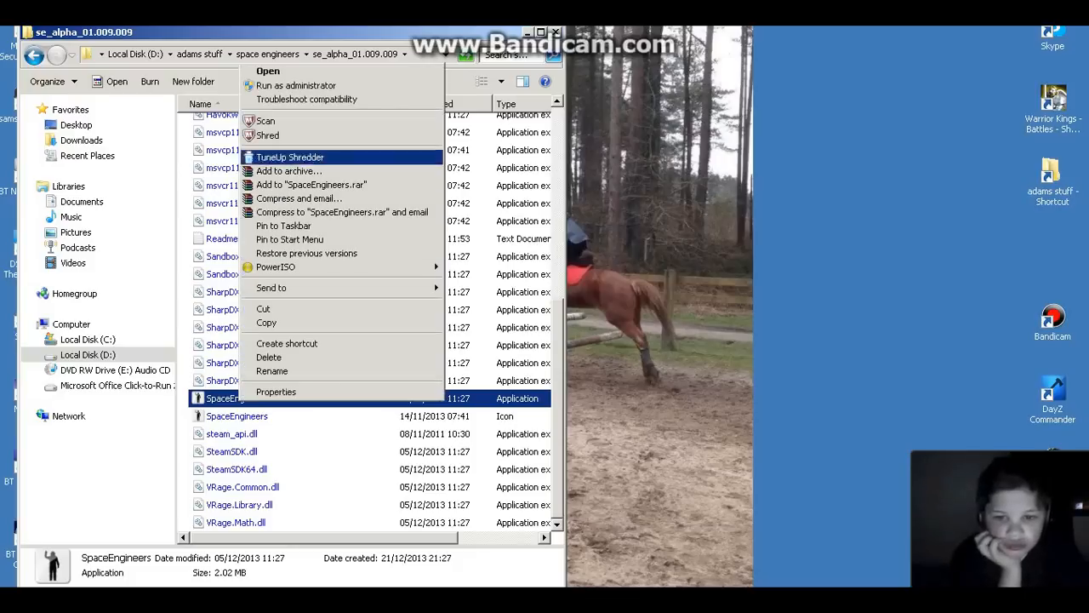